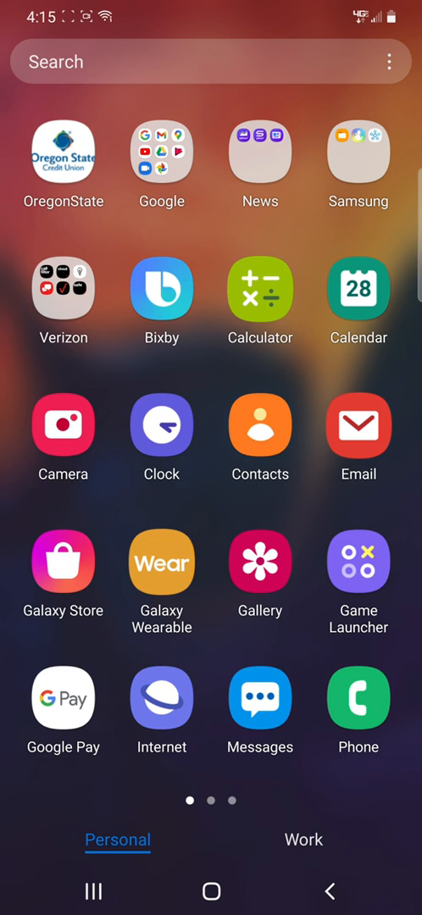
# Launch the Oregon State Credit Union app and reach the Accounts overview
pyautogui.click(62, 151)
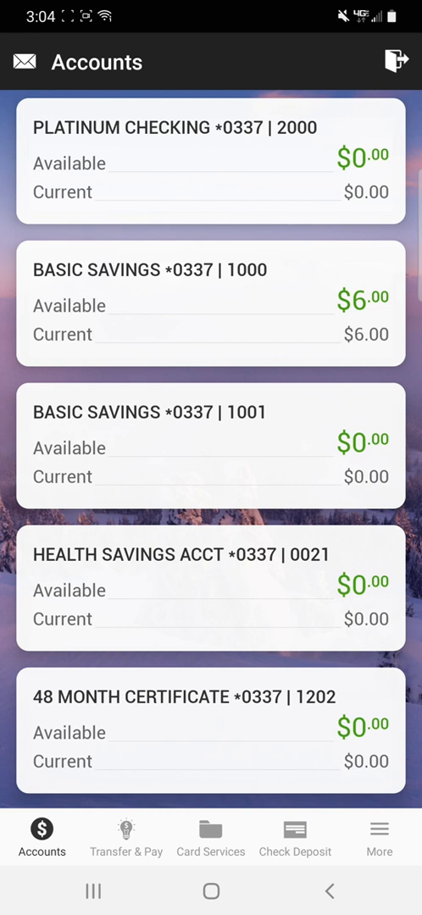
pyautogui.click(210, 840)
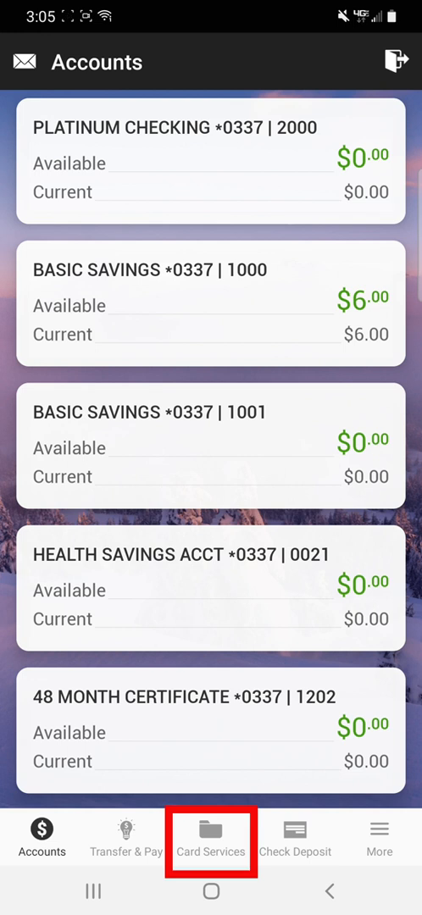
# Navigate through Card Services and Card Control to card 1494's alert and control preferences
pyautogui.click(210, 839)
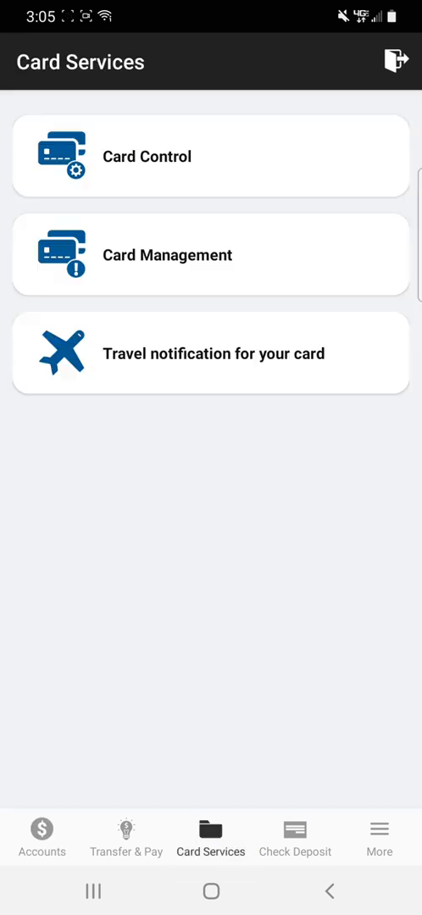
pyautogui.click(210, 156)
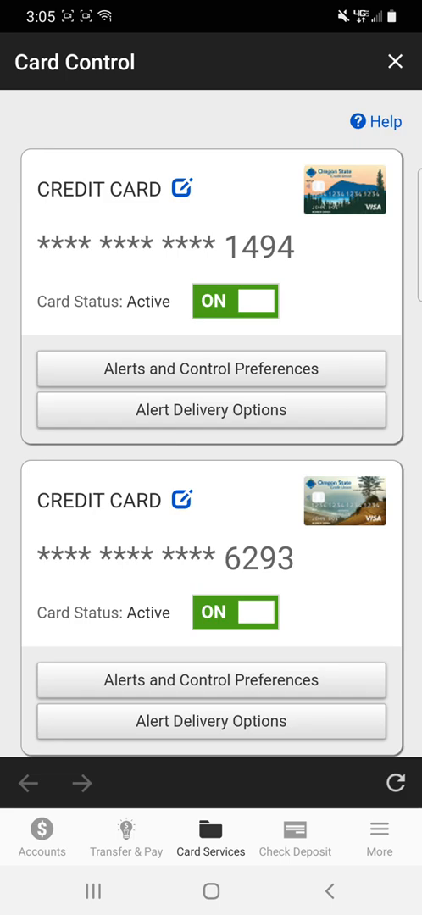
pyautogui.click(211, 369)
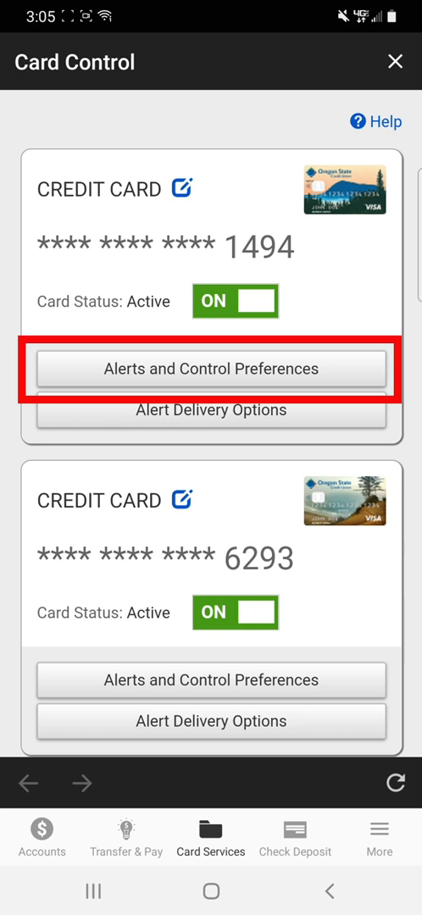
pyautogui.click(211, 368)
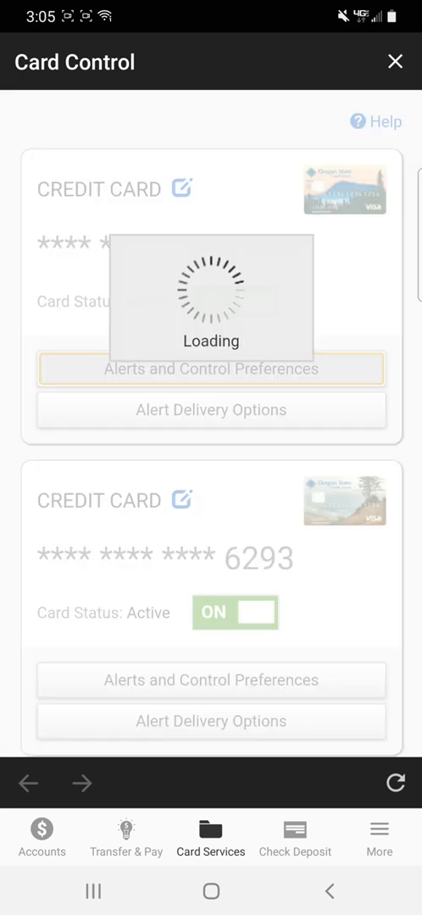
pyautogui.click(211, 367)
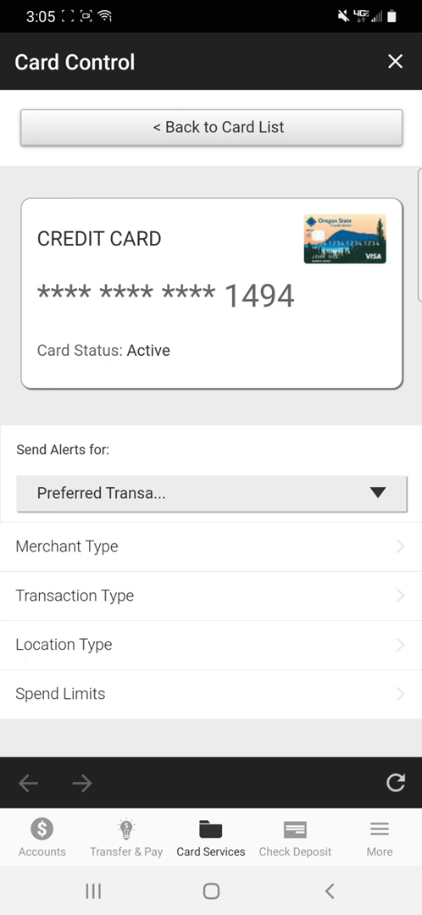
# Set card 1494 to send alerts for Preferred Transactions
pyautogui.click(211, 493)
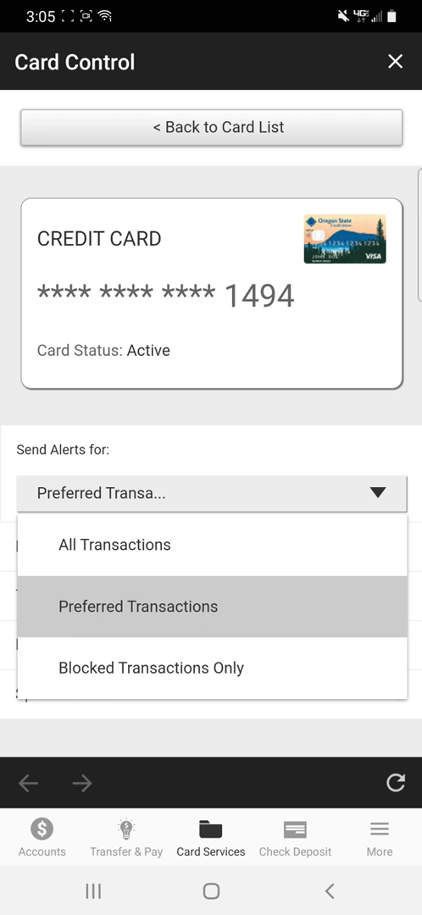
pyautogui.click(138, 605)
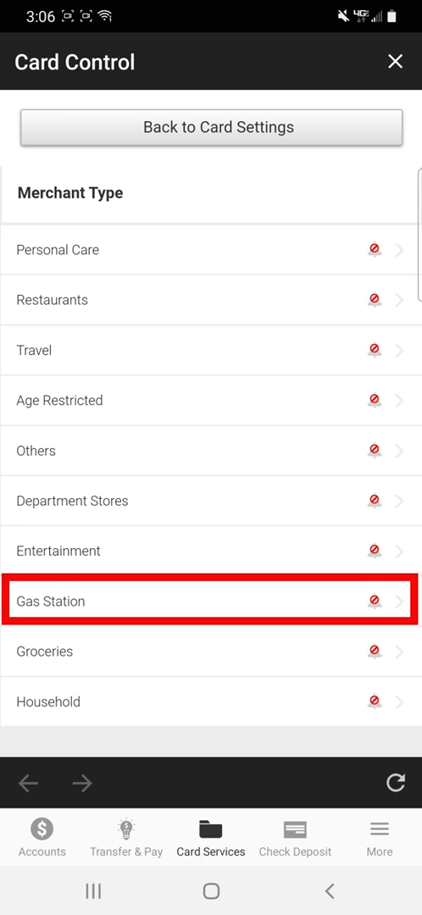
pyautogui.click(211, 601)
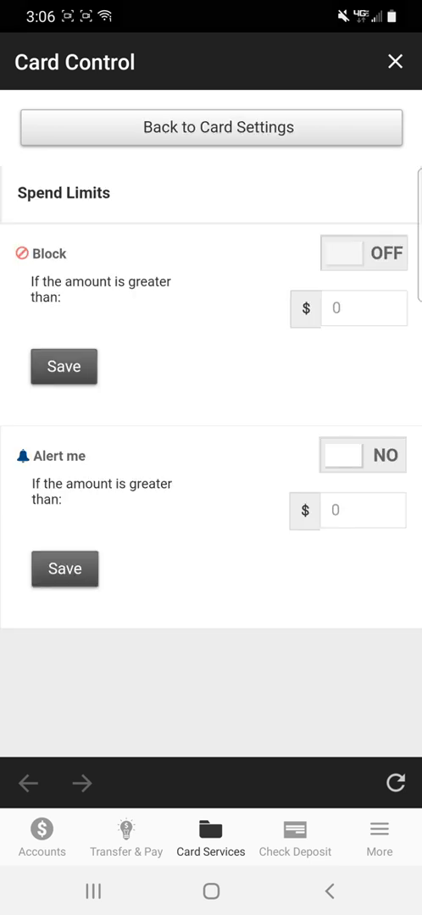
# Turn on blocking for purchases over $50 on card 1494 and save it
pyautogui.click(363, 252)
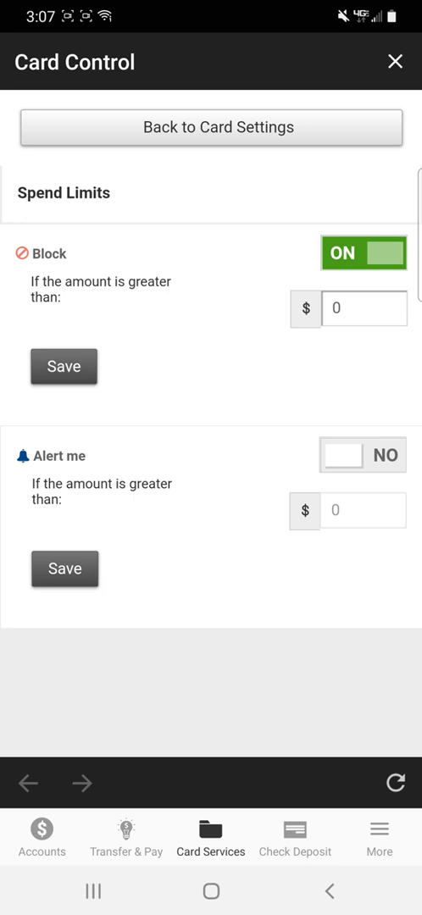
pyautogui.write('50')
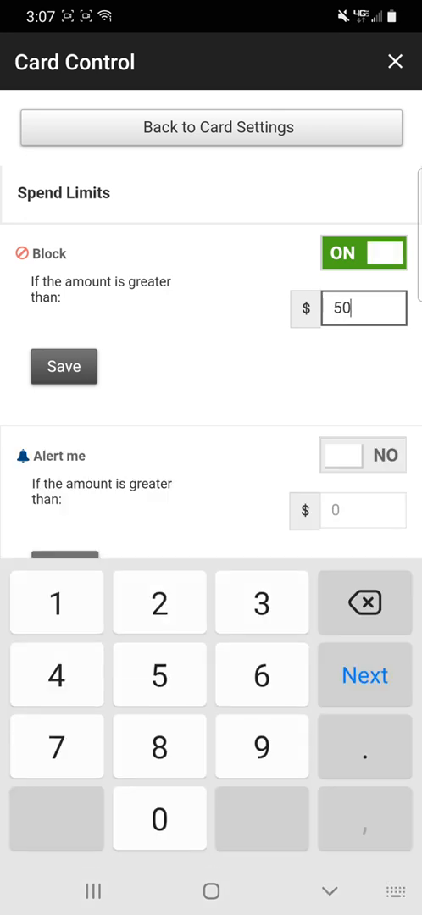
pyautogui.click(63, 366)
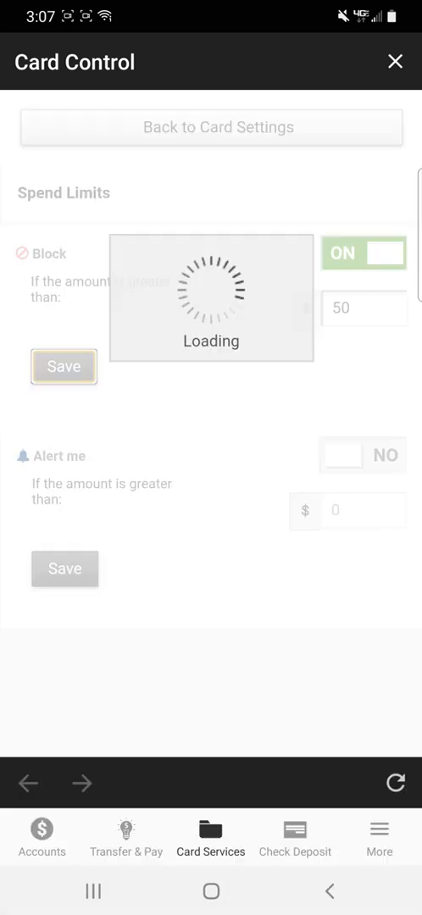
pyautogui.click(64, 366)
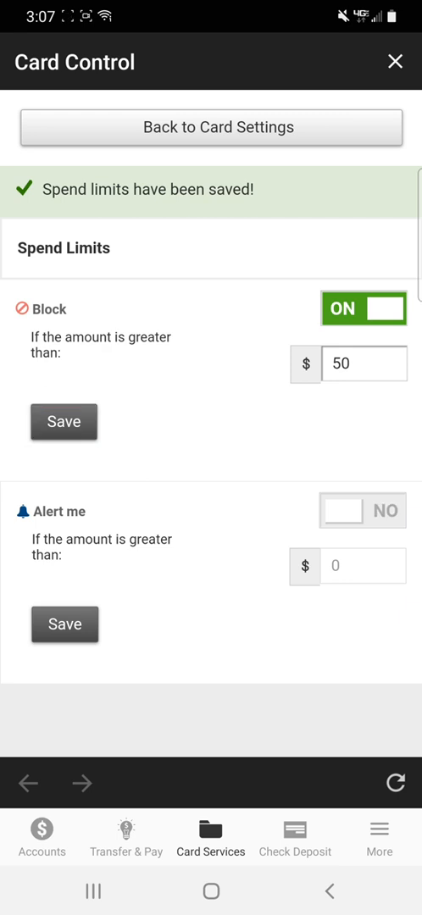
# Enable the over-$50 purchase alert, then return to card settings
pyautogui.click(362, 510)
pyautogui.write('50')
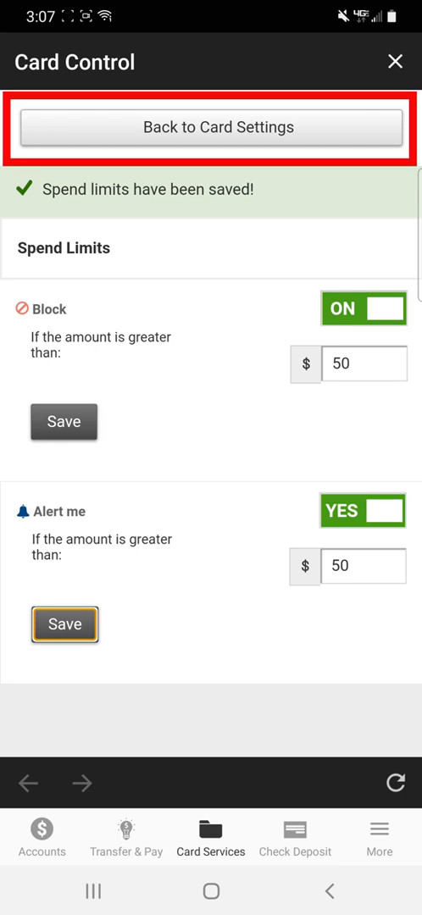
pyautogui.click(210, 127)
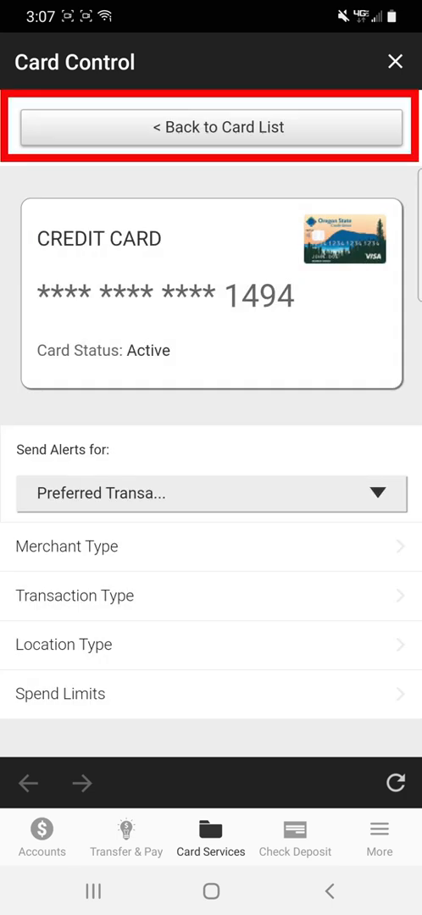
# From the card list, enable SMS alerts to card 1494's first phone number
pyautogui.click(211, 127)
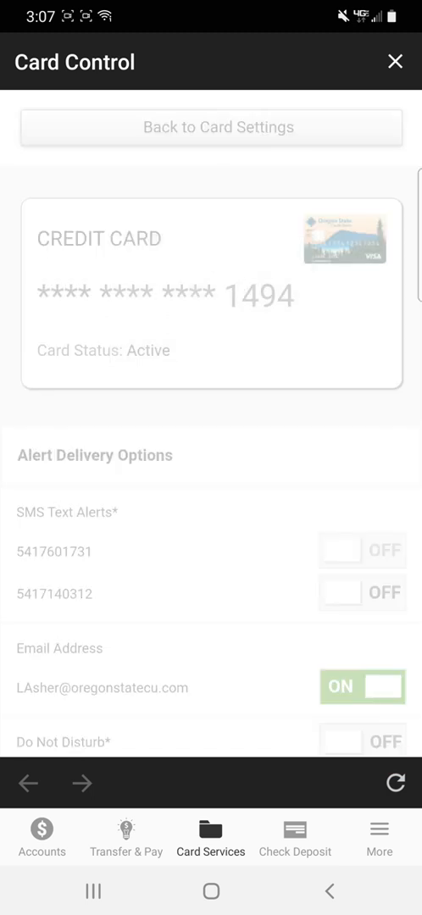
pyautogui.click(362, 549)
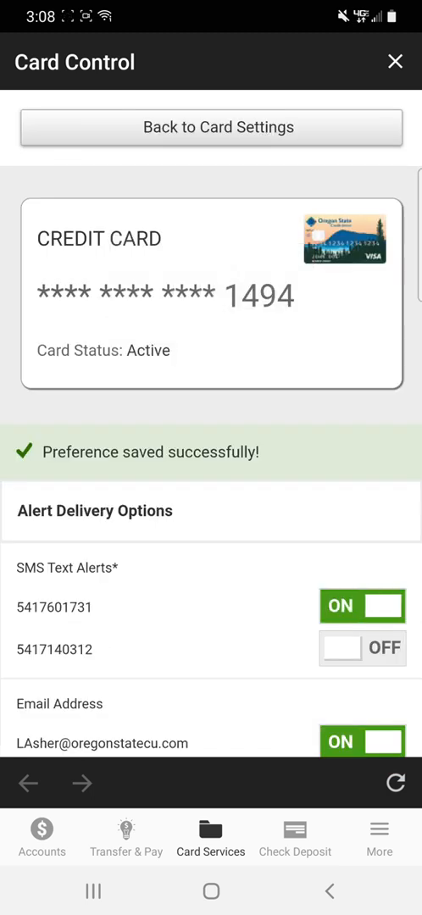